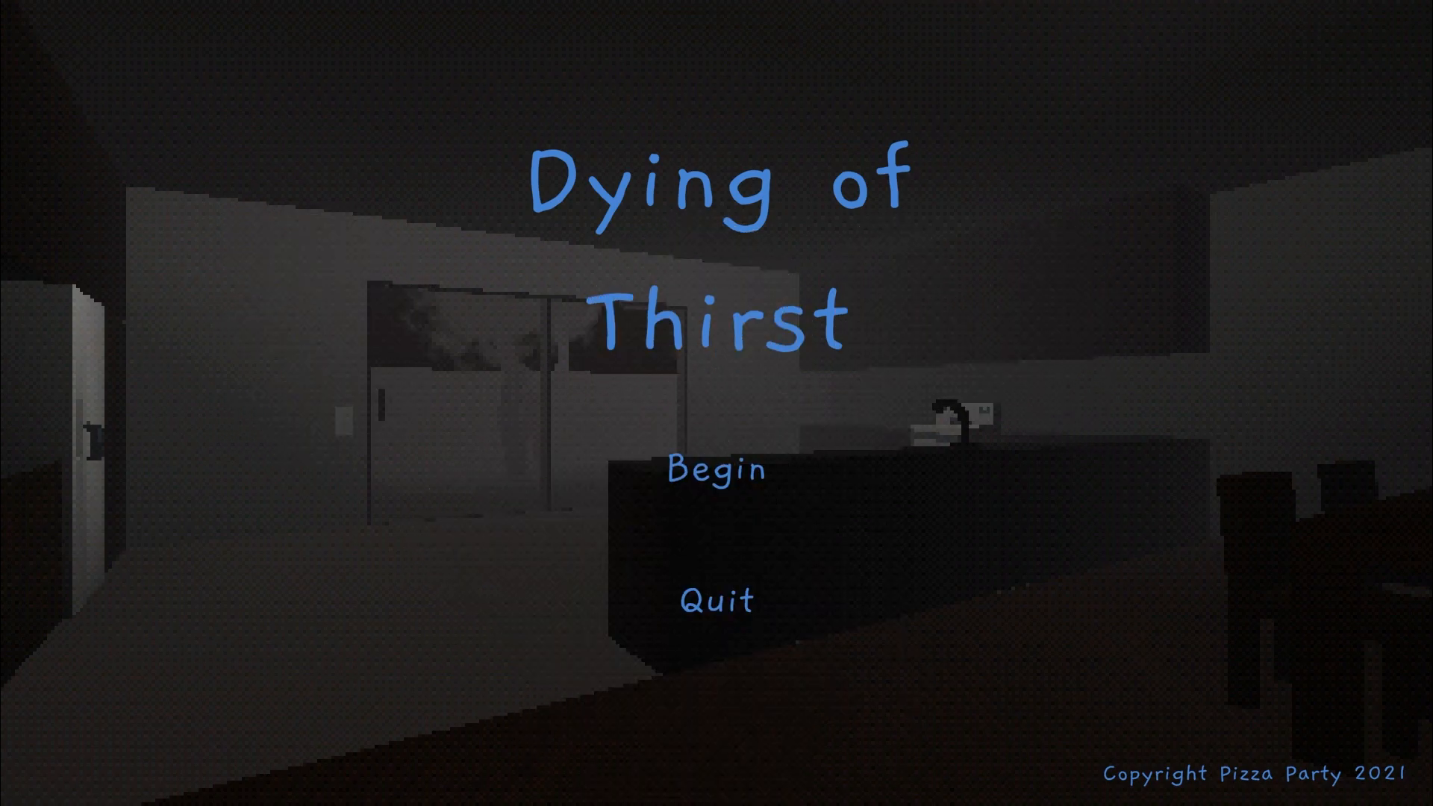
{"action": "left_click", "coordinate": [717, 471]}
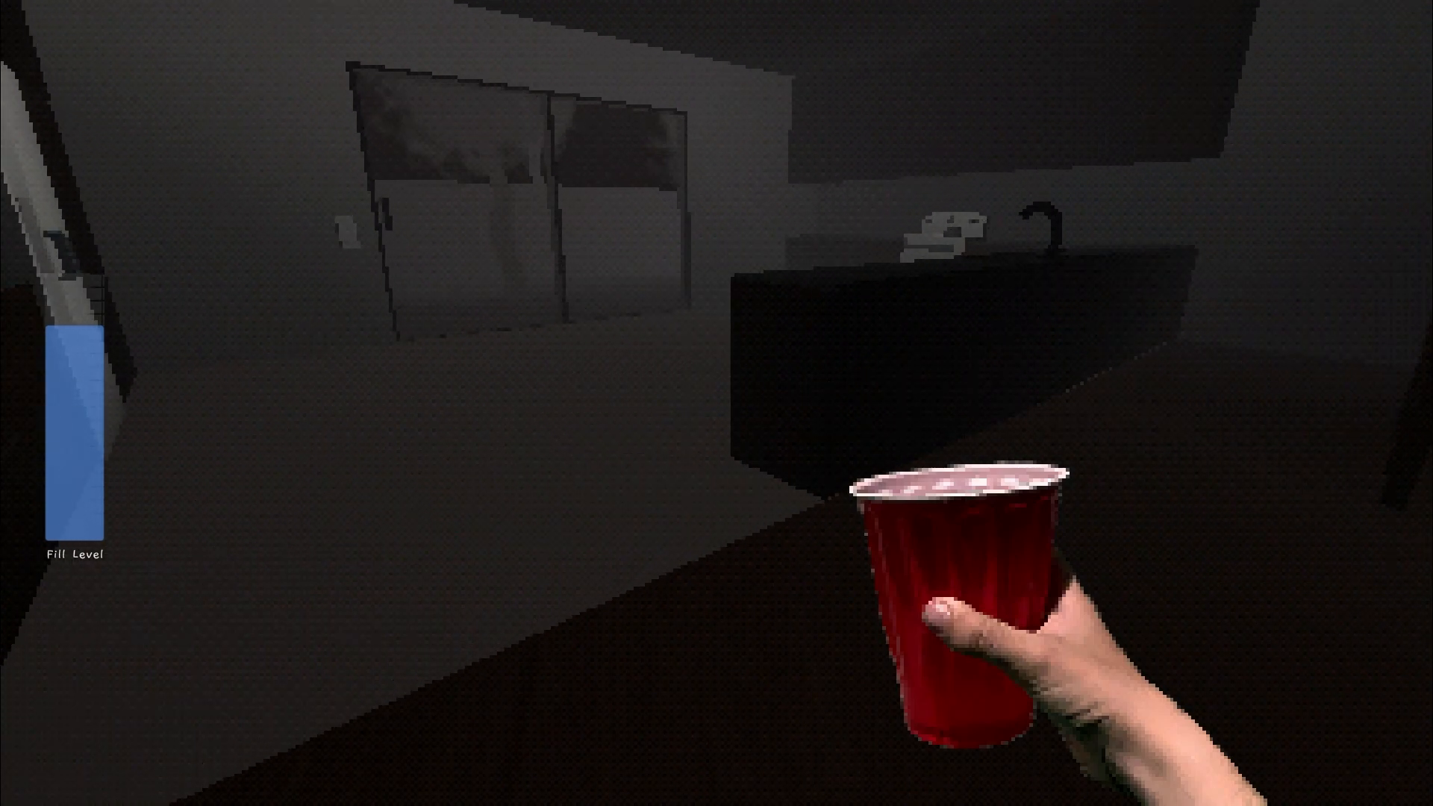
{"action": "mouse_move", "coordinate": [716, 403]}
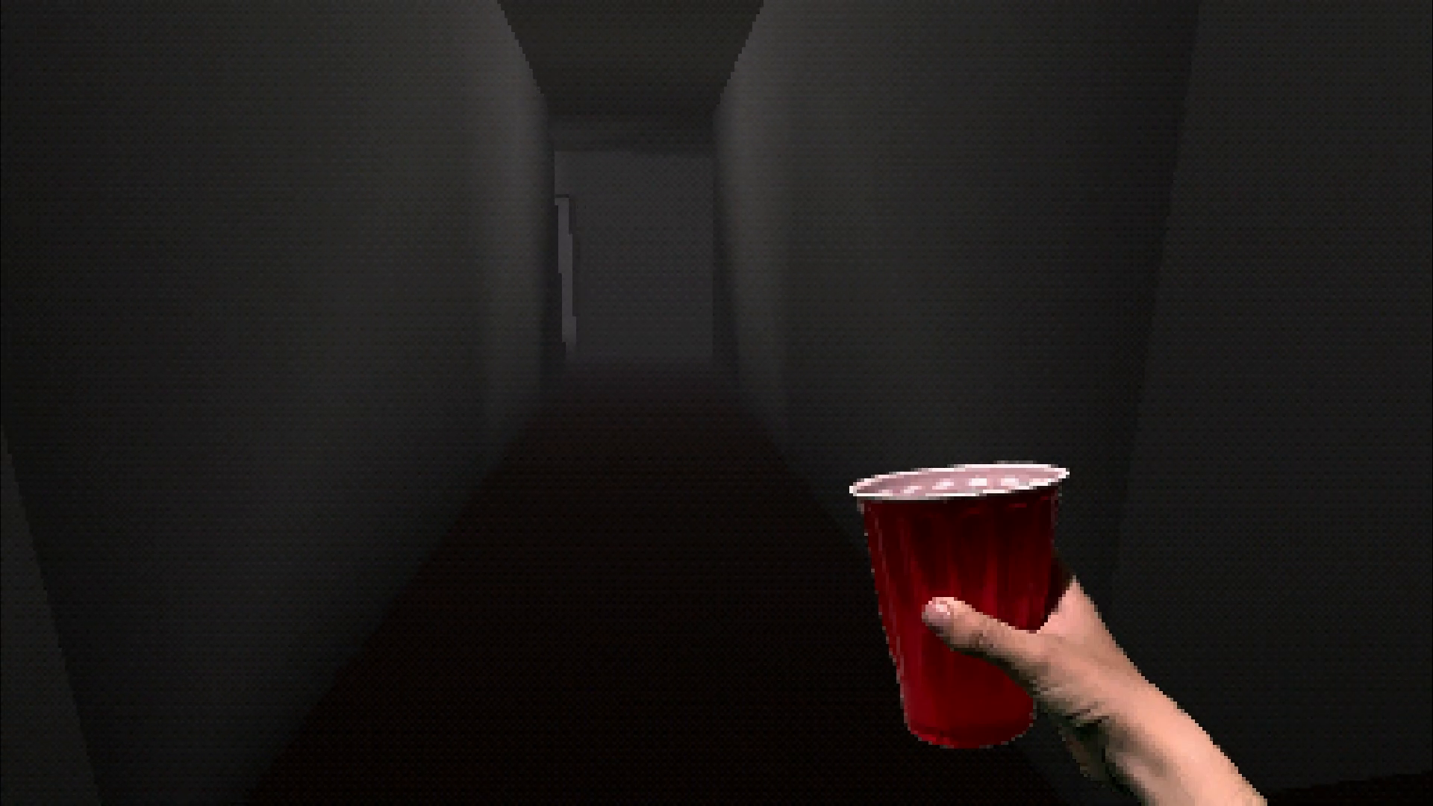
{"action": "key", "text": "w"}
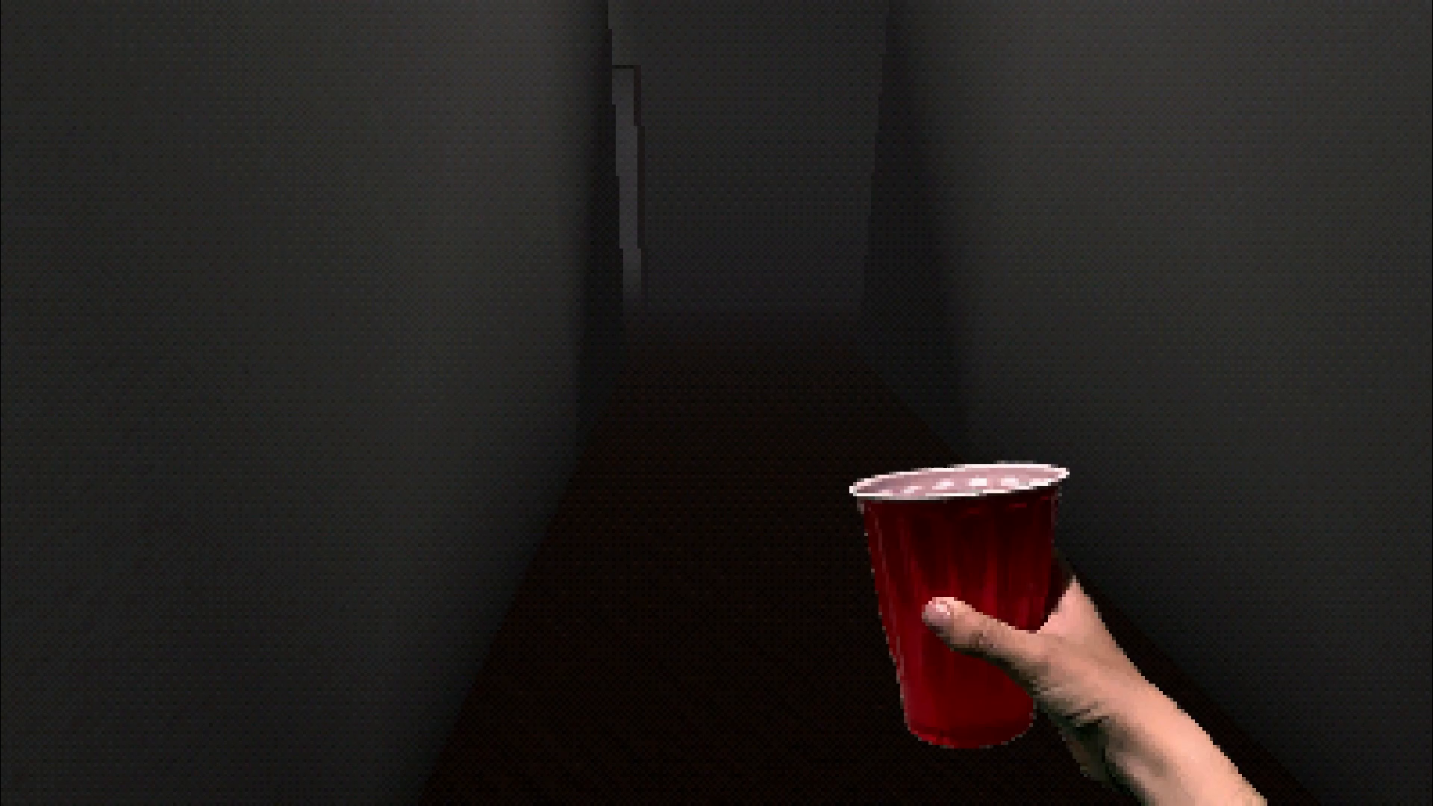